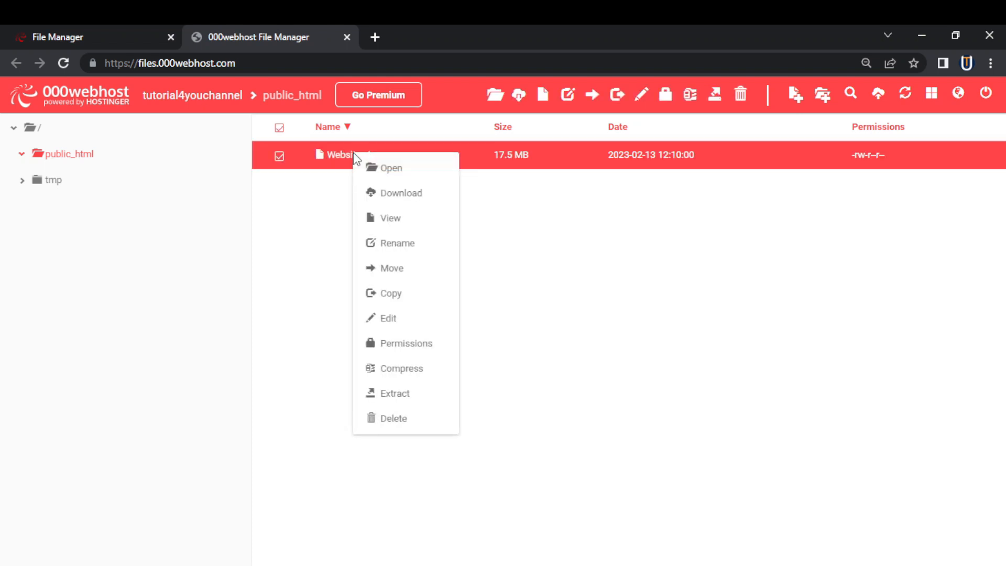
mouse_move(391, 218)
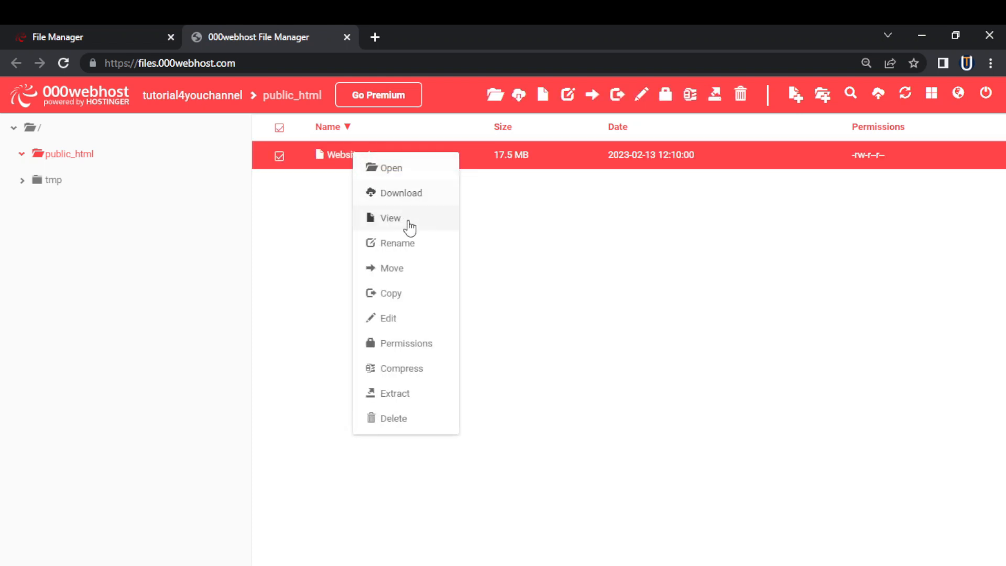
mouse_move(404, 393)
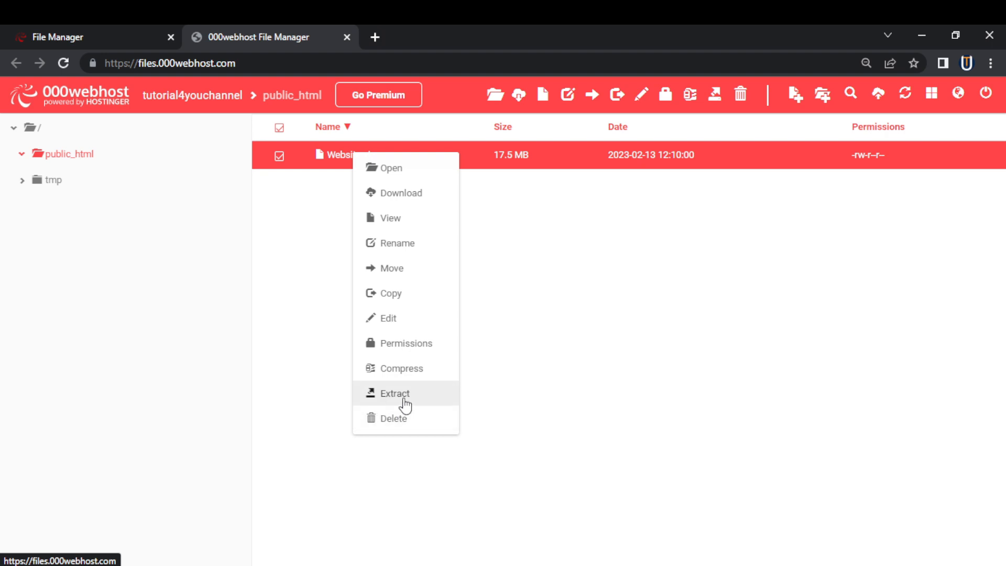
Attempt to extract Website.zip into a Website folder, retrying twice after the ftp_put() error
click(395, 393)
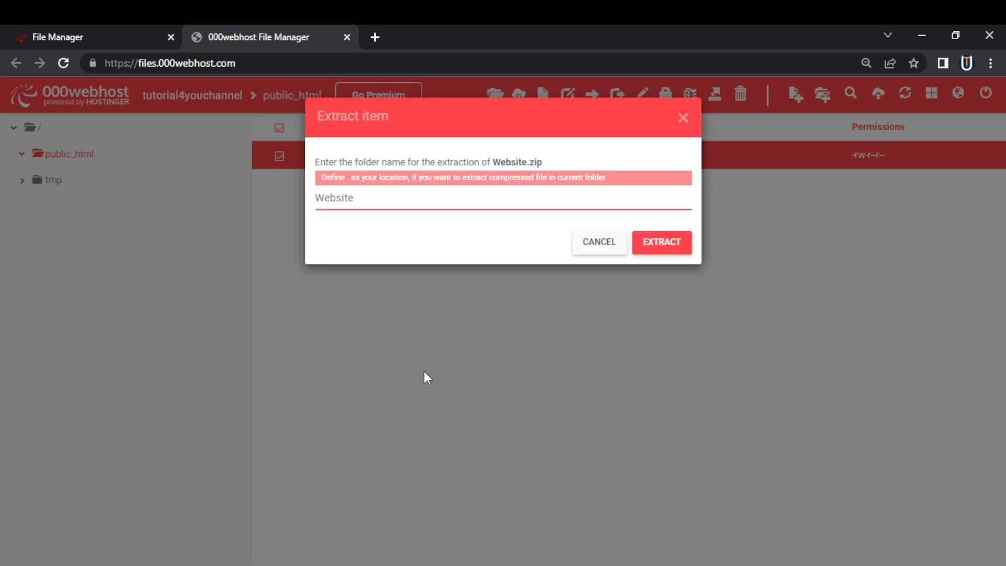
mouse_move(541, 196)
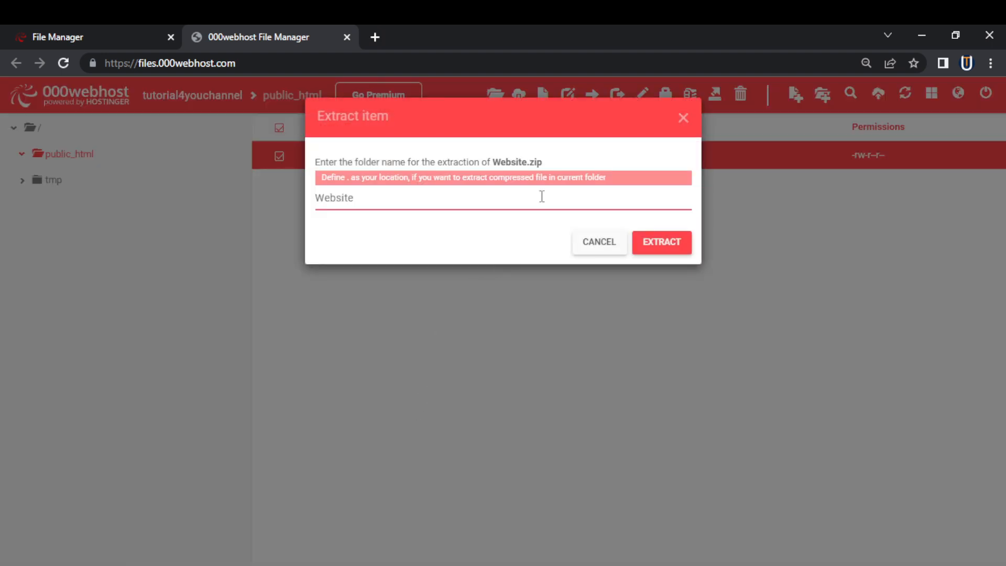
click(661, 242)
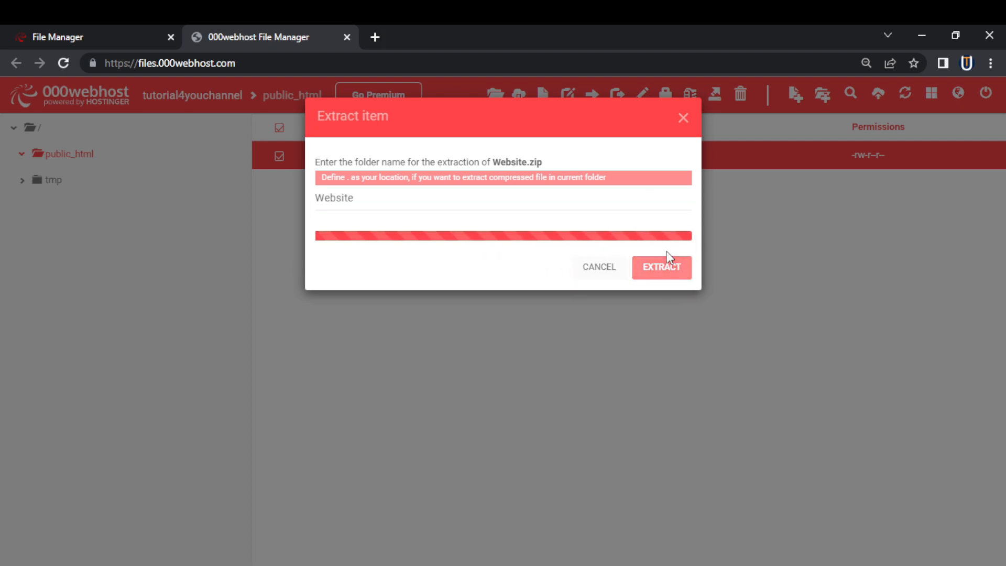
click(661, 265)
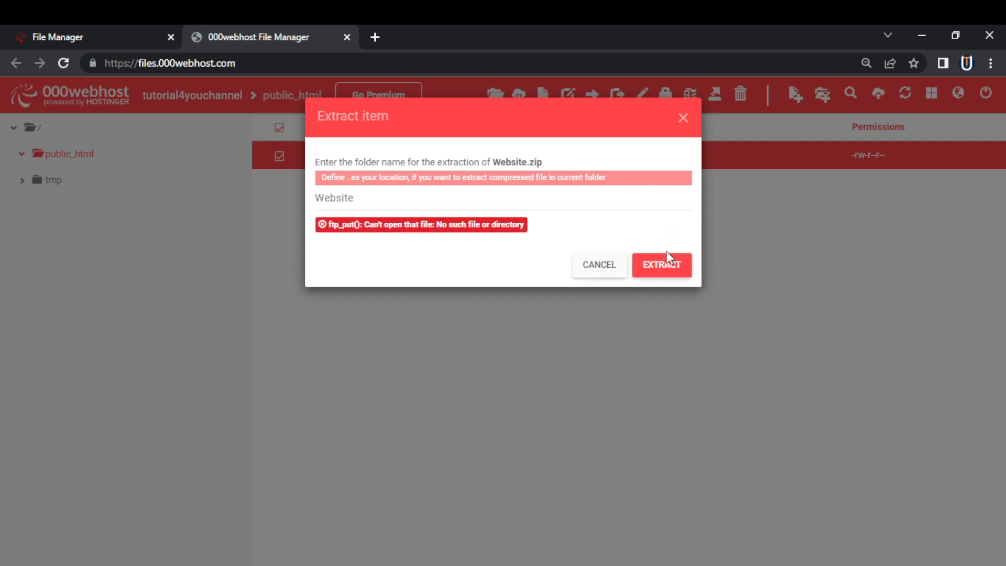
mouse_move(414, 250)
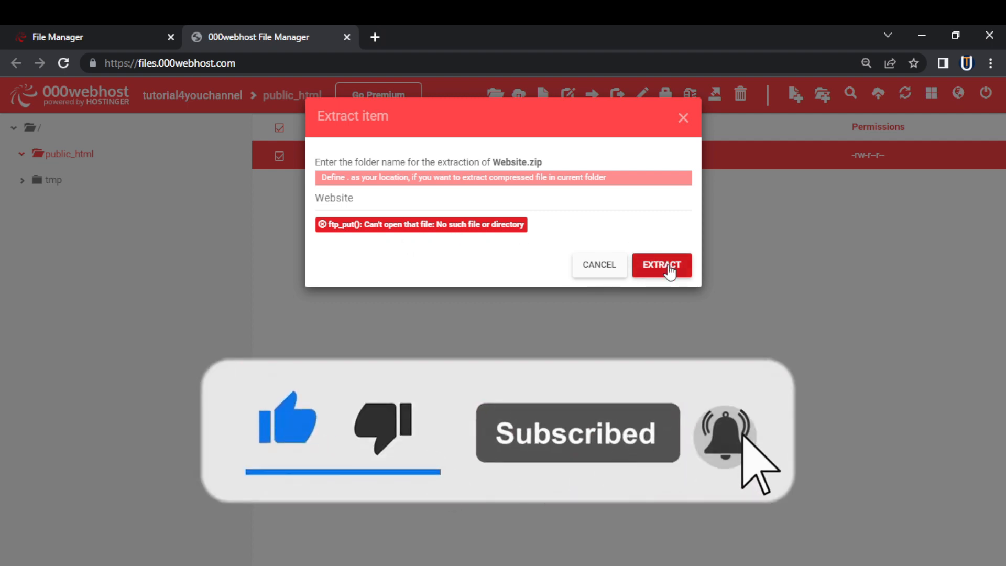
click(661, 266)
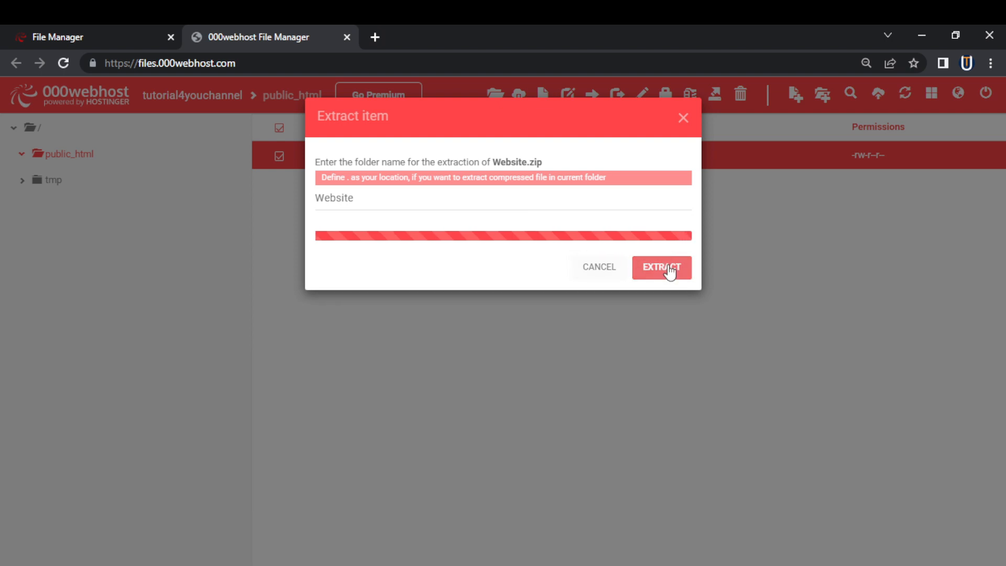
click(661, 267)
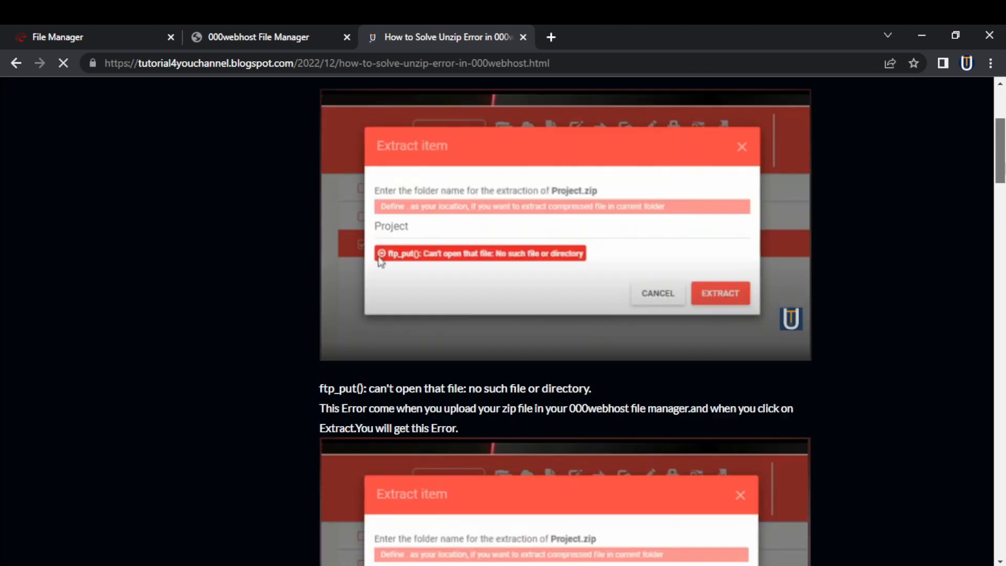
Follow the tutorial's DOWNLOAD link to the unzipper.php file
scroll(down, 3)
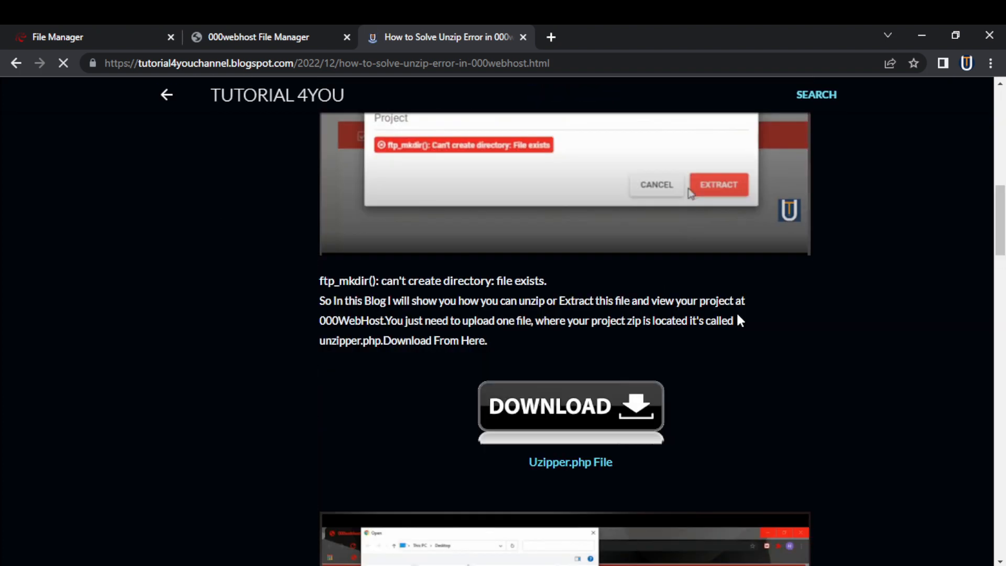
mouse_move(585, 444)
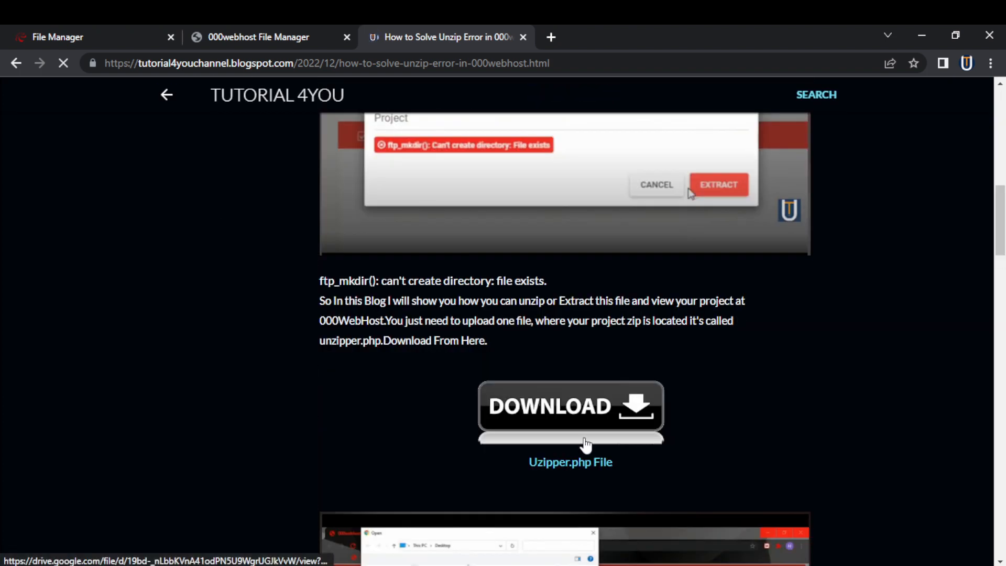
click(570, 405)
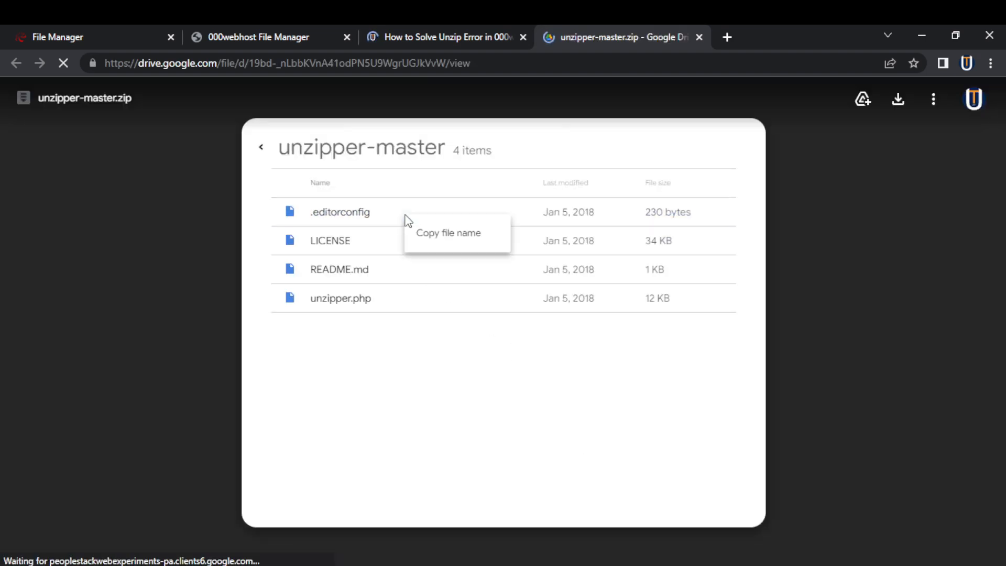
Download unzipper-master.zip from the Google Drive preview
click(340, 297)
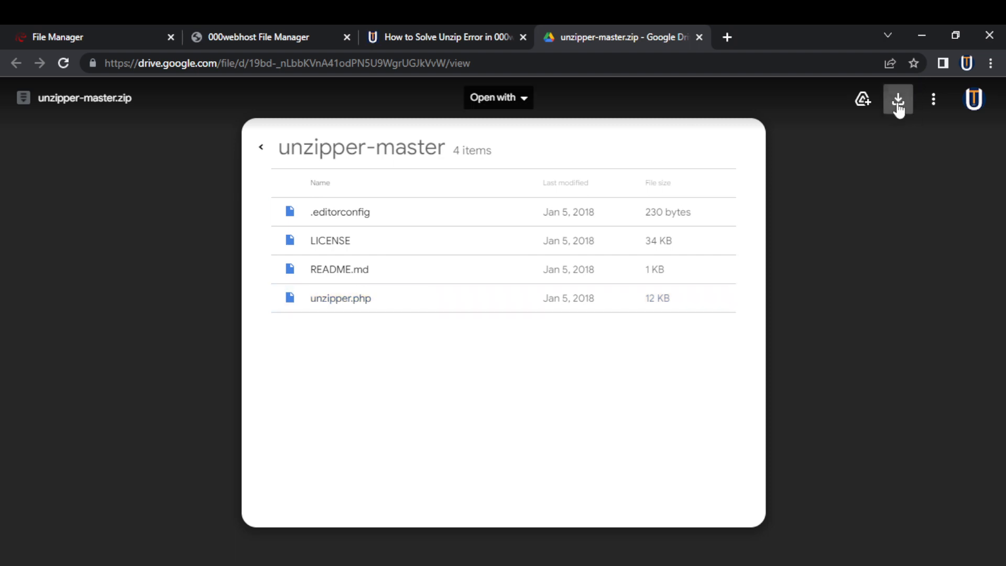
click(259, 36)
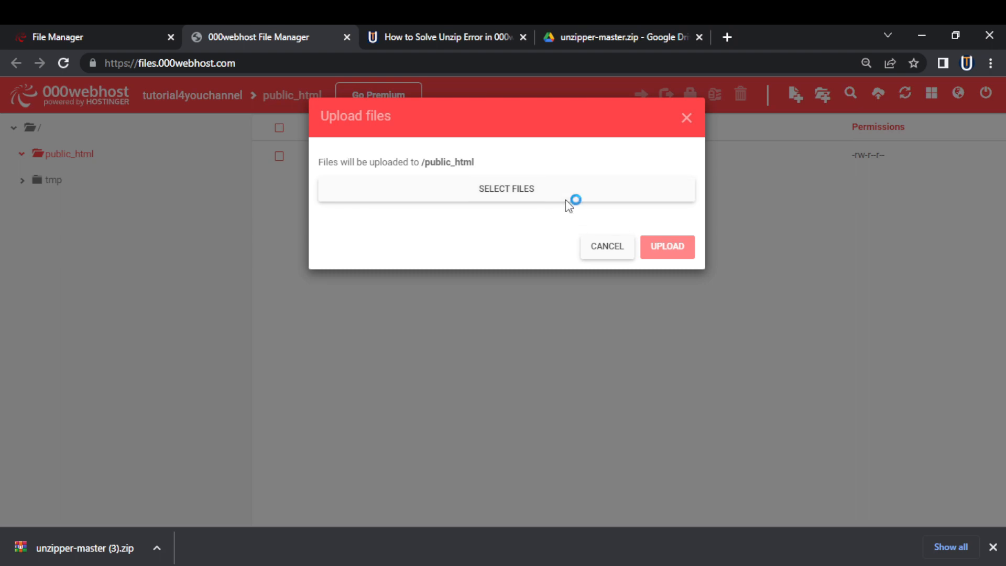
Upload unzipper.php from the unzipper-master folder into public_html
click(507, 189)
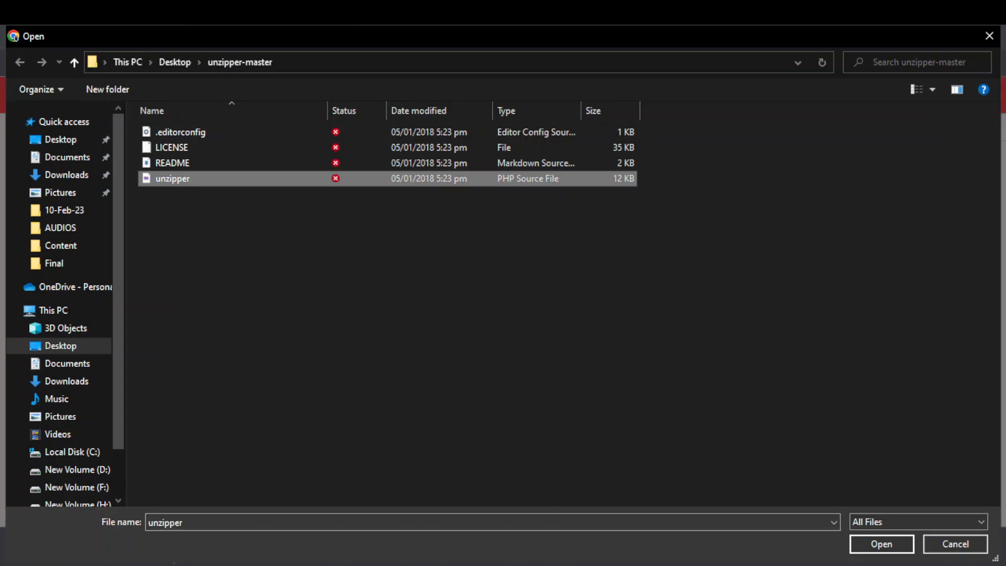
click(880, 543)
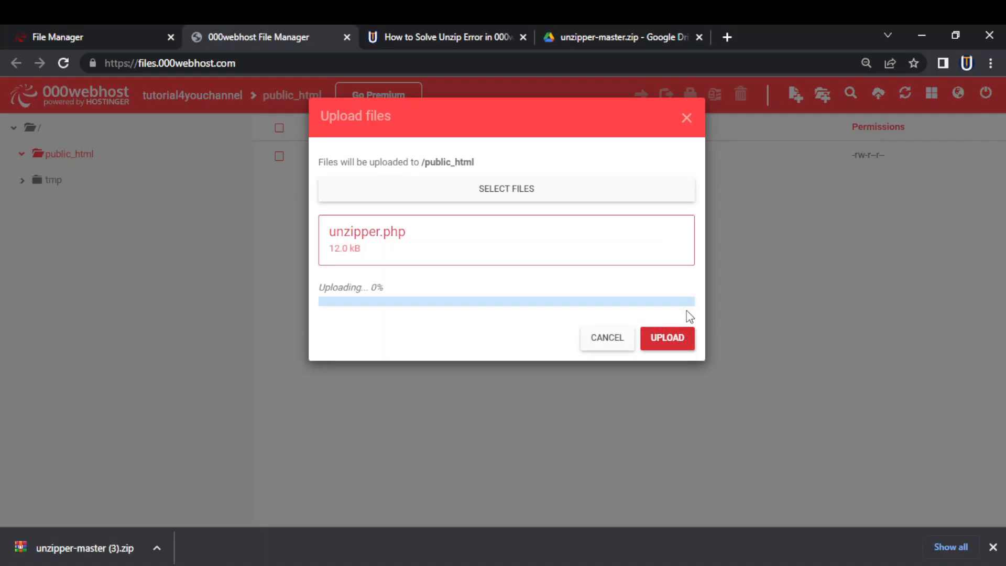
click(667, 338)
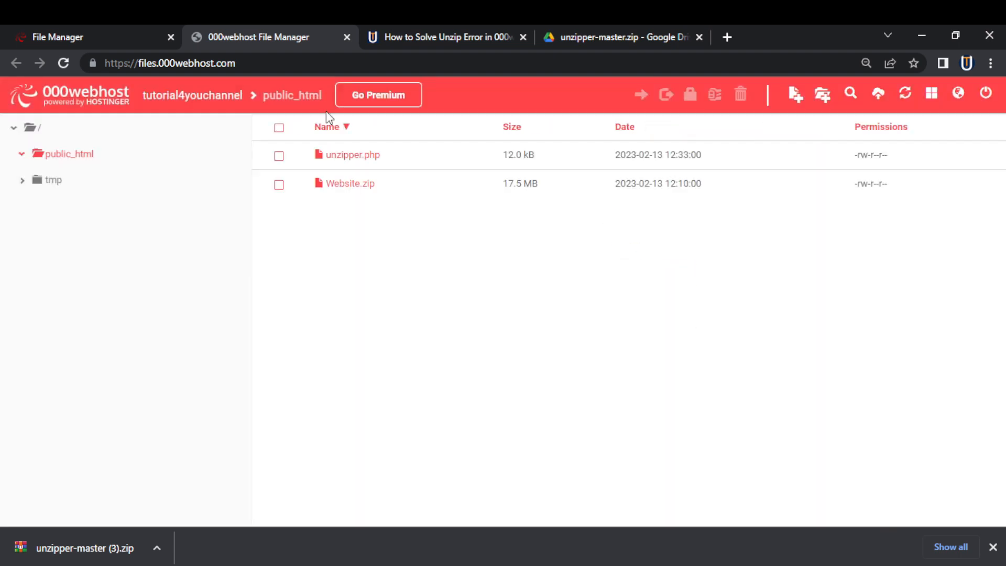
mouse_move(67, 153)
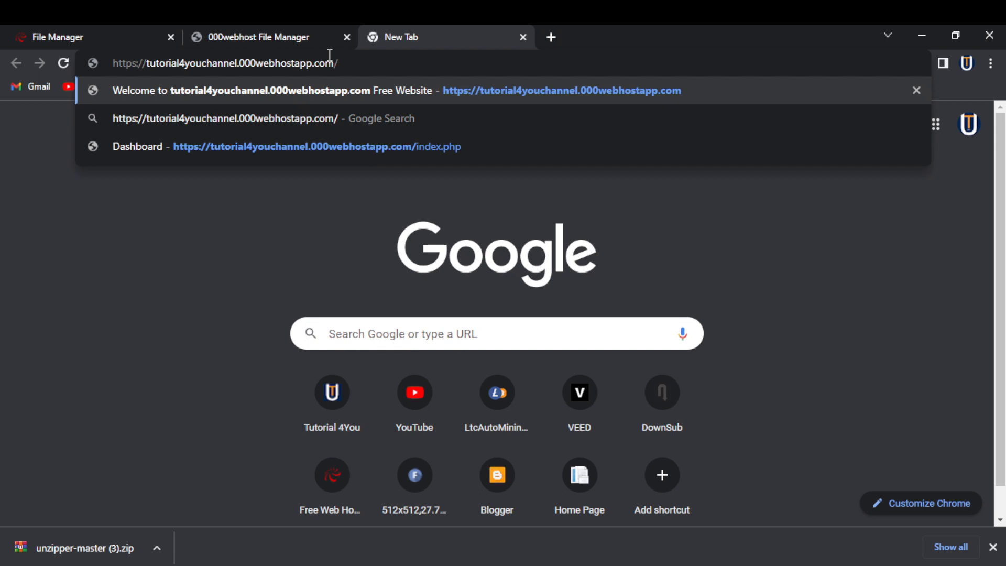
Navigate to tutorial4youchannel.000webhostapp.com/unzipper in a new tab
key(Backspace)
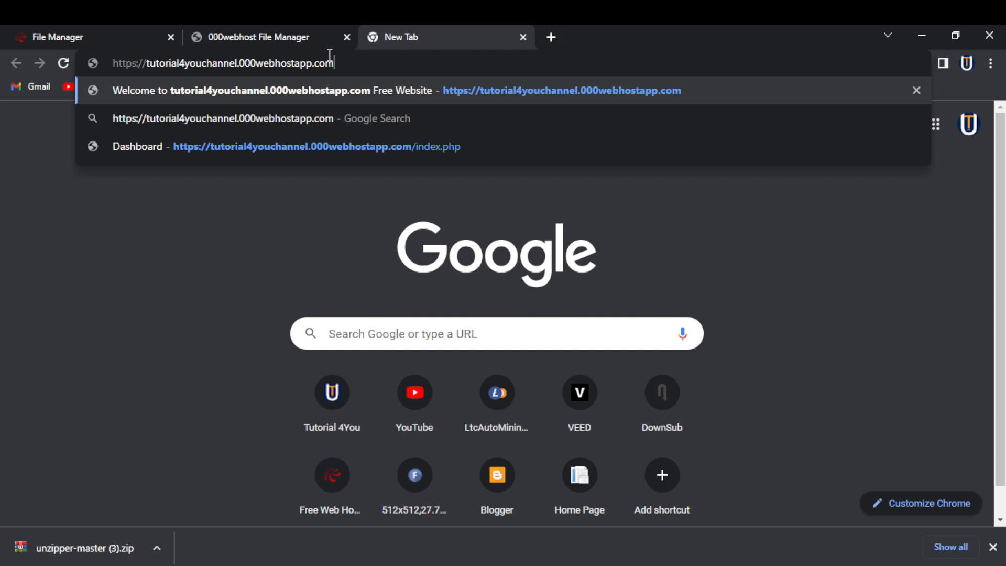
text(/)
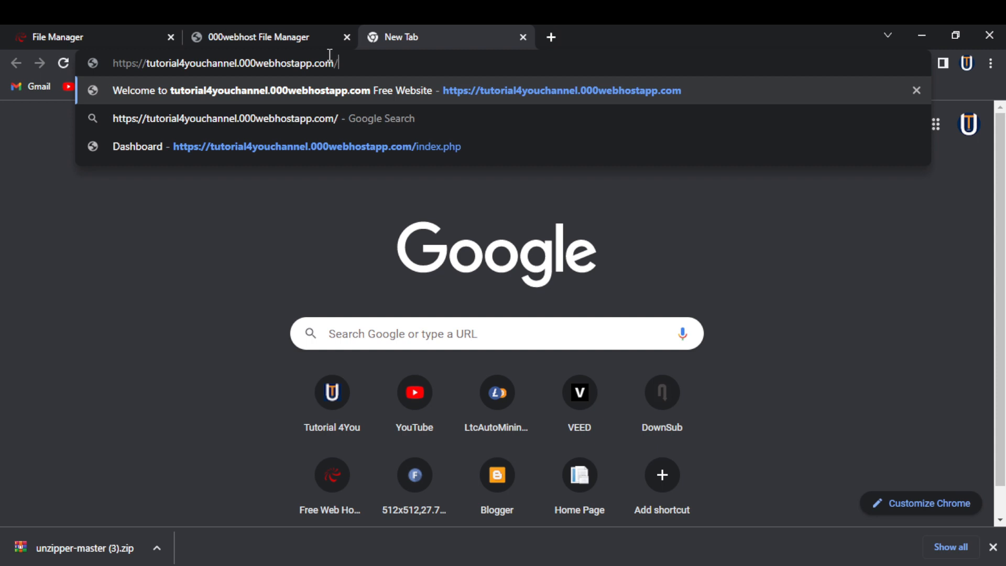
text(unzipper)
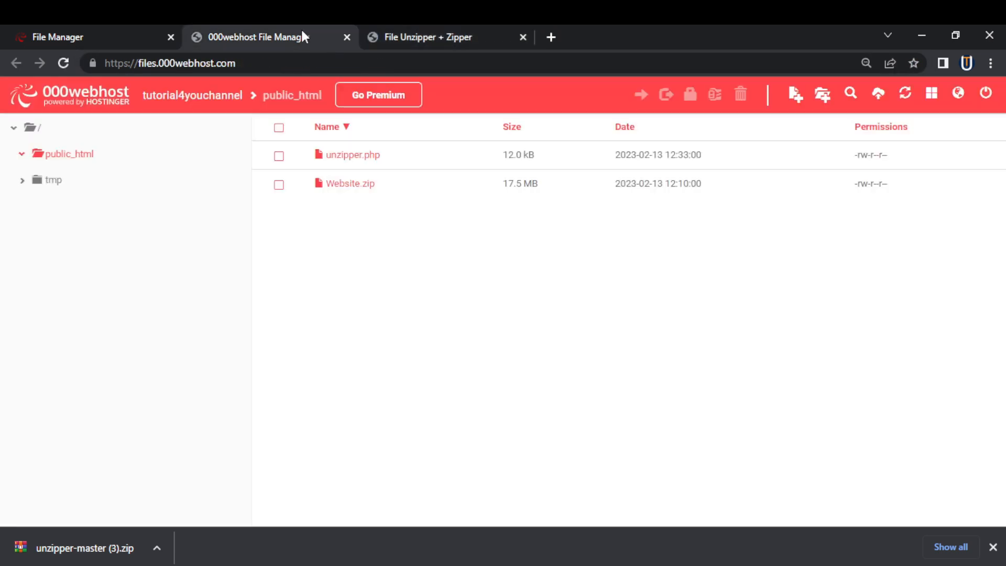
mouse_move(347, 193)
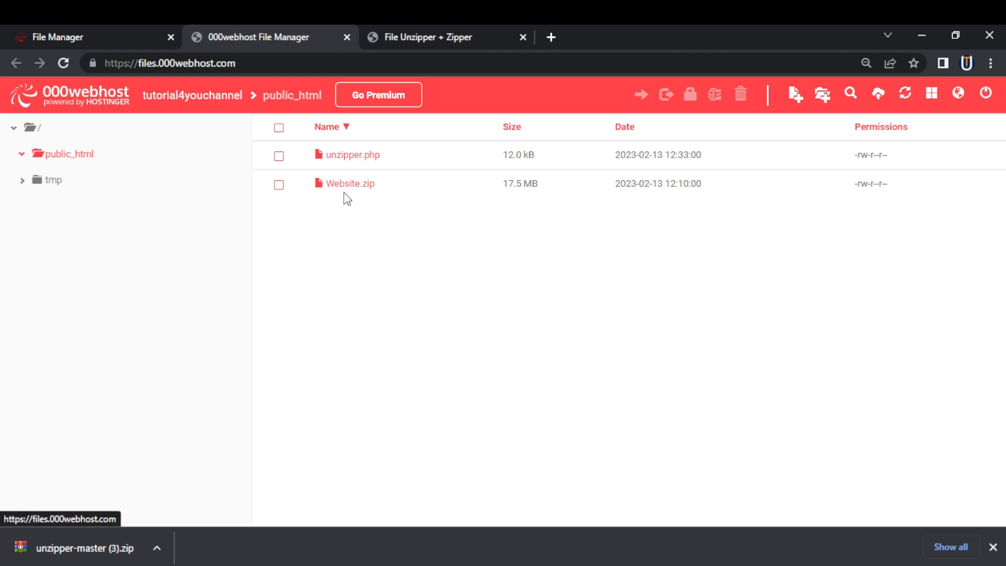
mouse_move(350, 183)
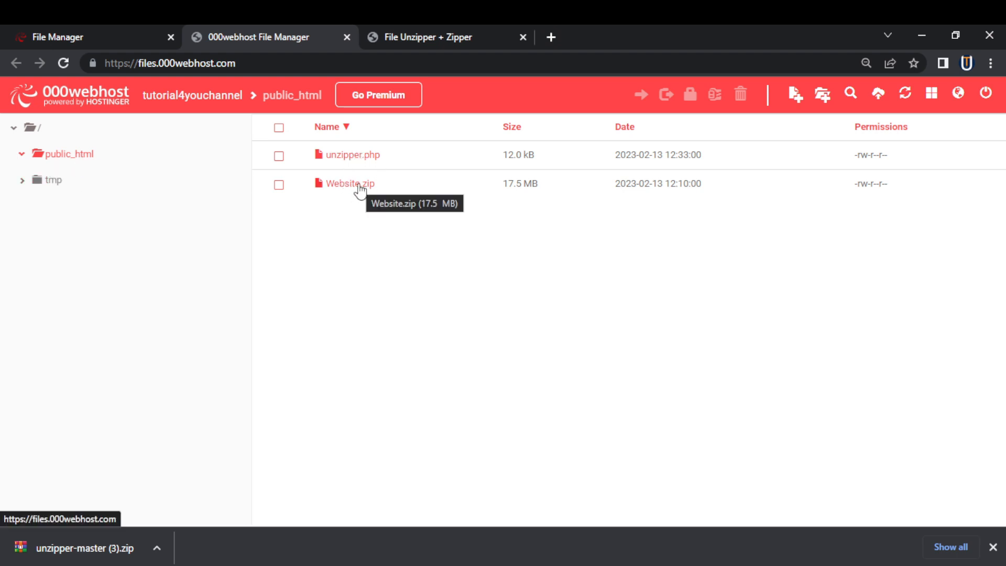
click(428, 37)
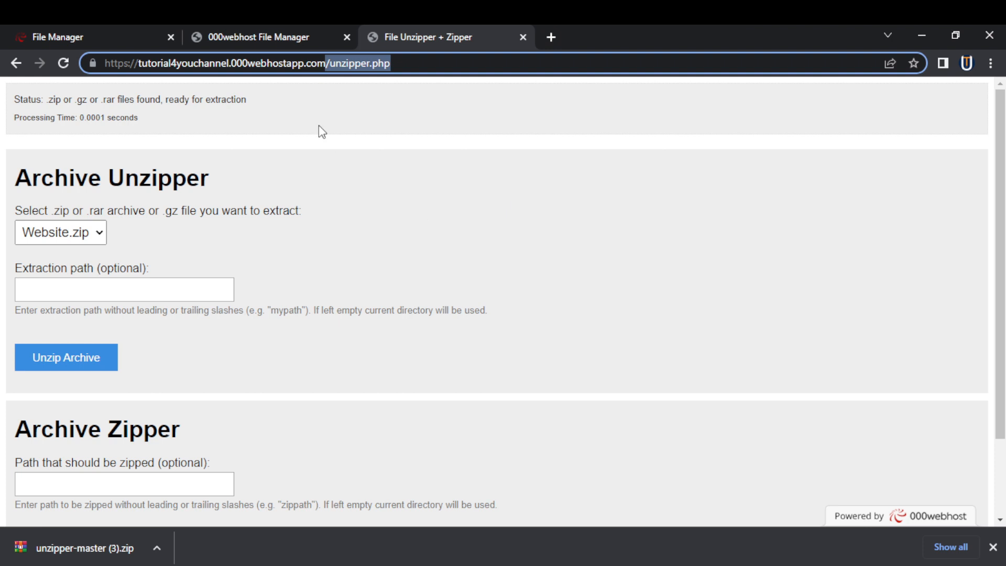
click(257, 37)
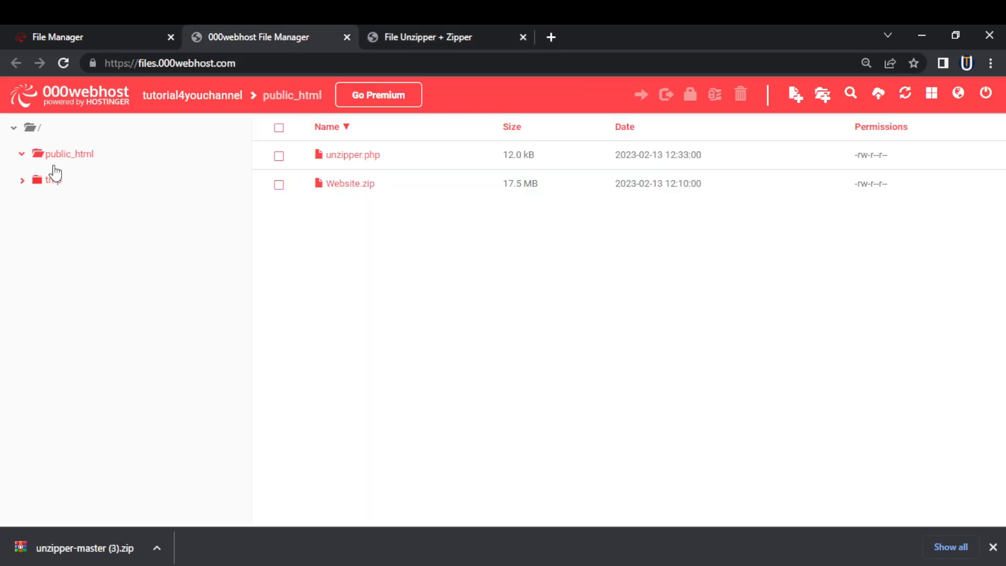
mouse_move(350, 182)
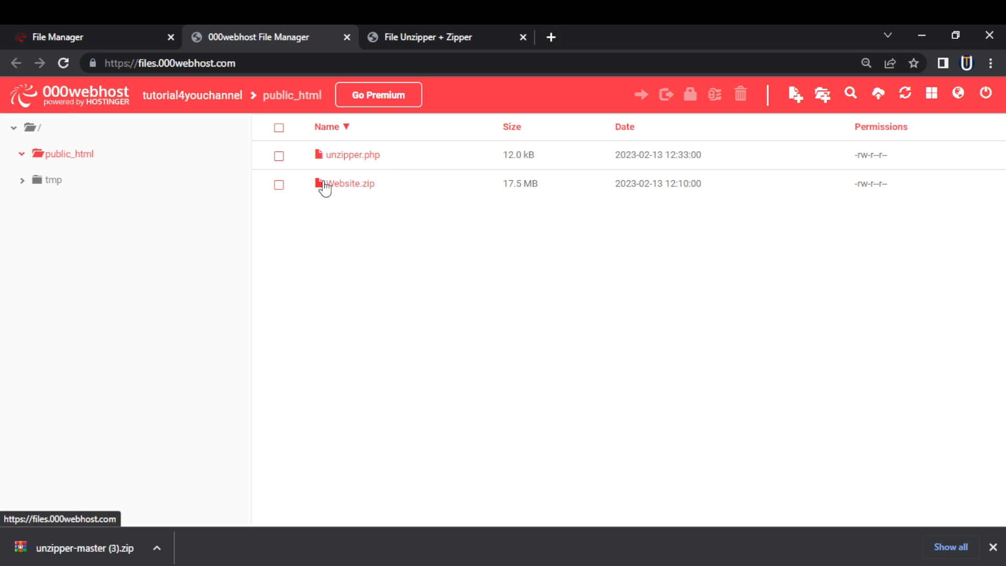
mouse_move(736, 490)
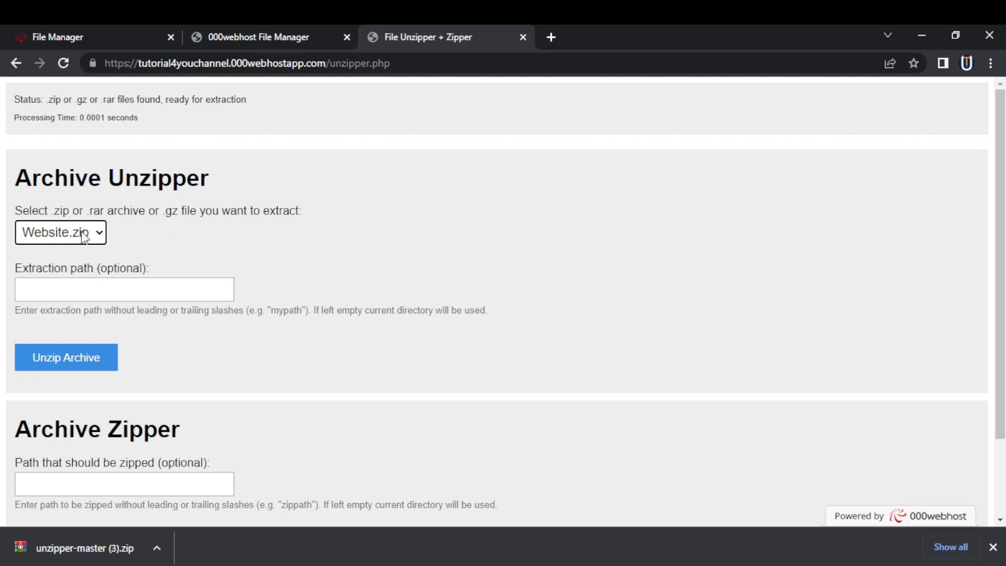
Choose Website.zip with an empty extraction path and unzip it into the current directory
click(61, 233)
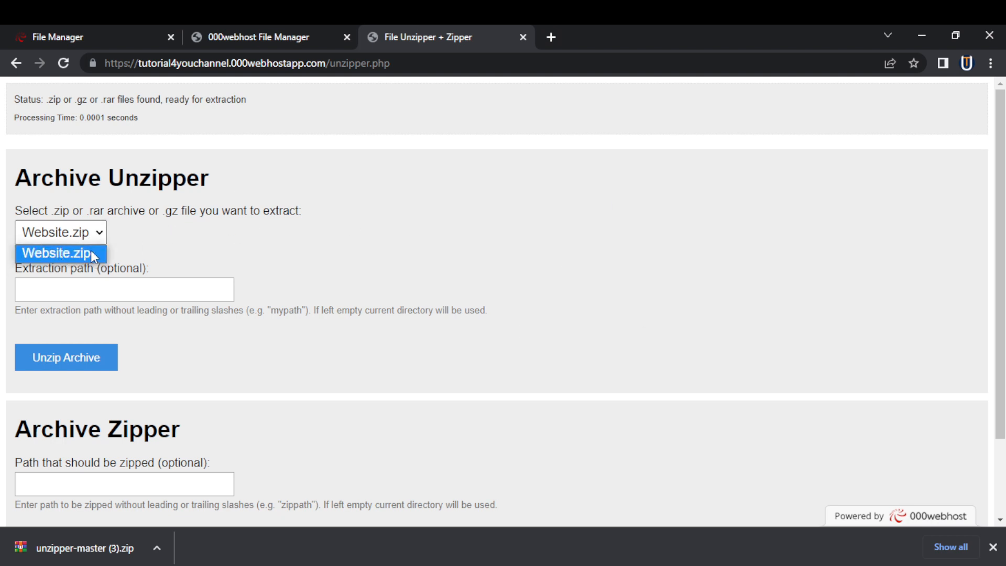
click(58, 252)
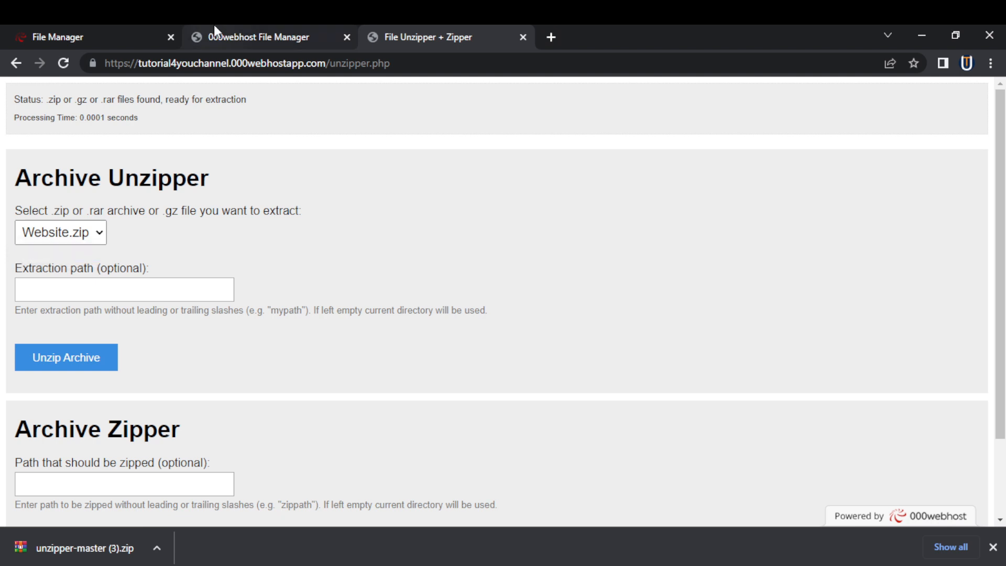
click(259, 37)
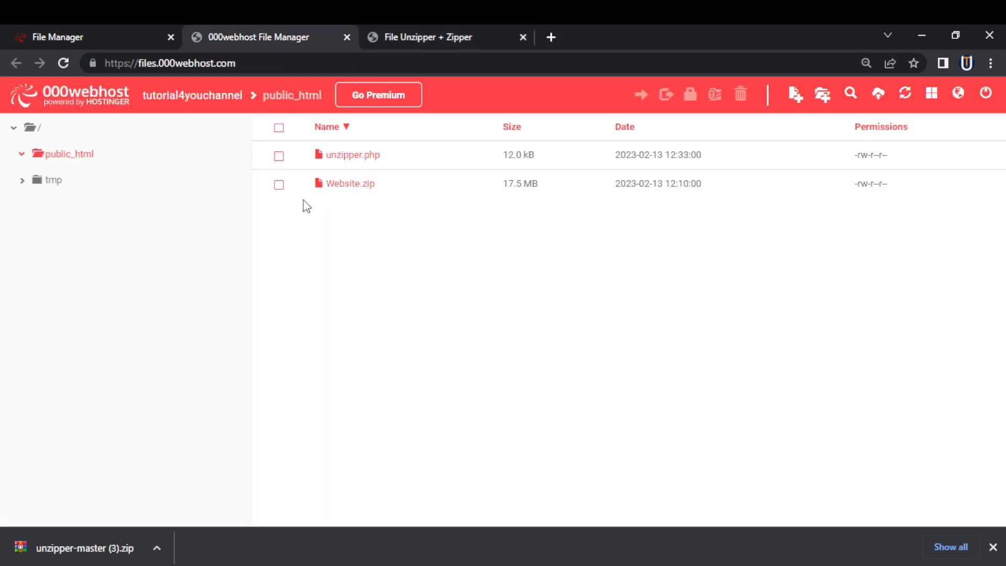
mouse_move(117, 114)
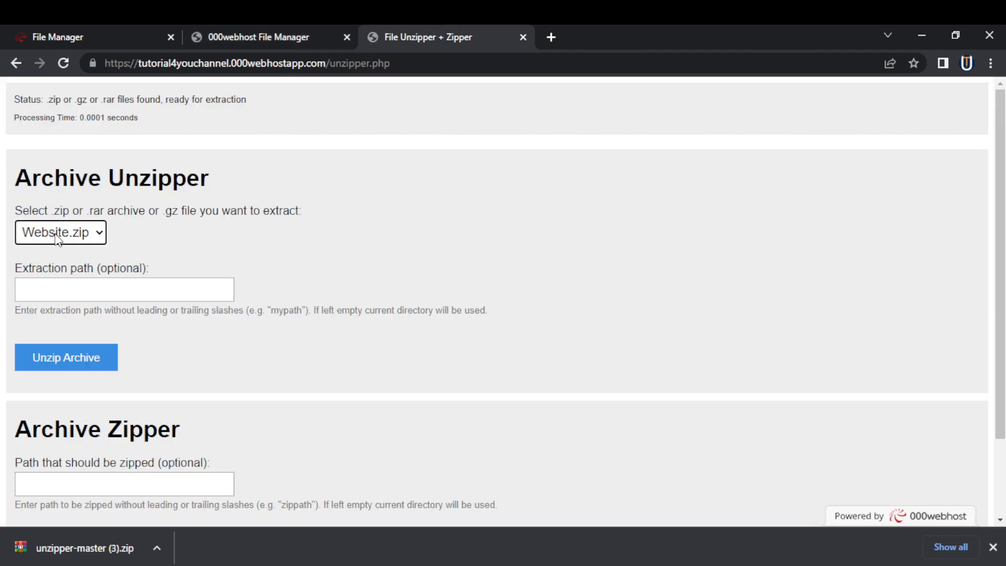
mouse_move(54, 339)
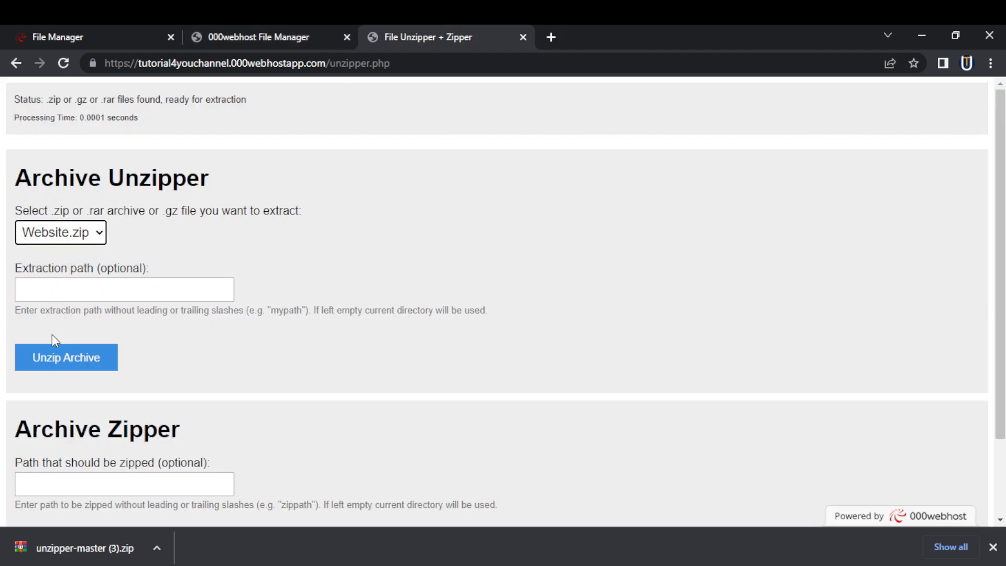
mouse_move(87, 368)
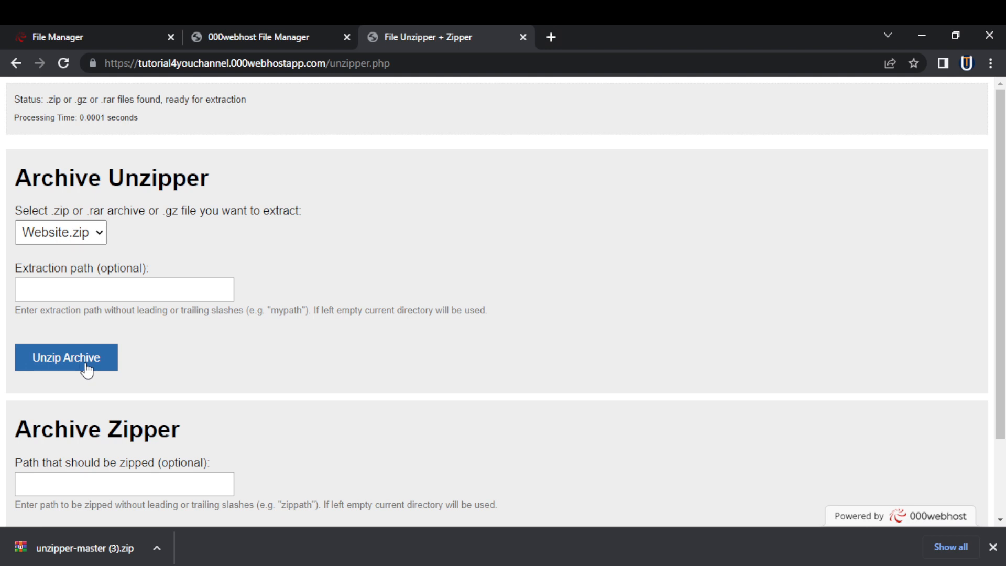
click(66, 357)
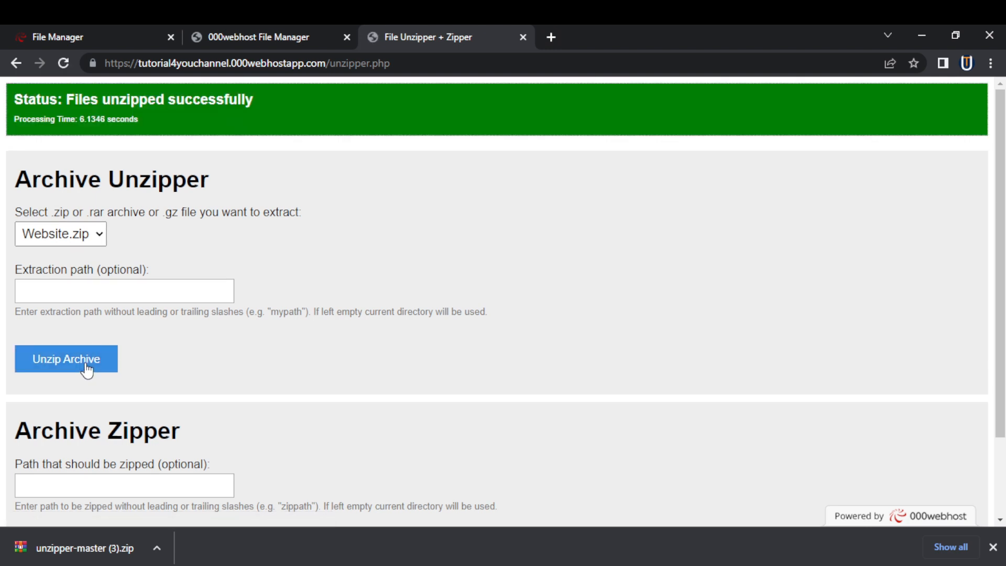
mouse_move(382, 271)
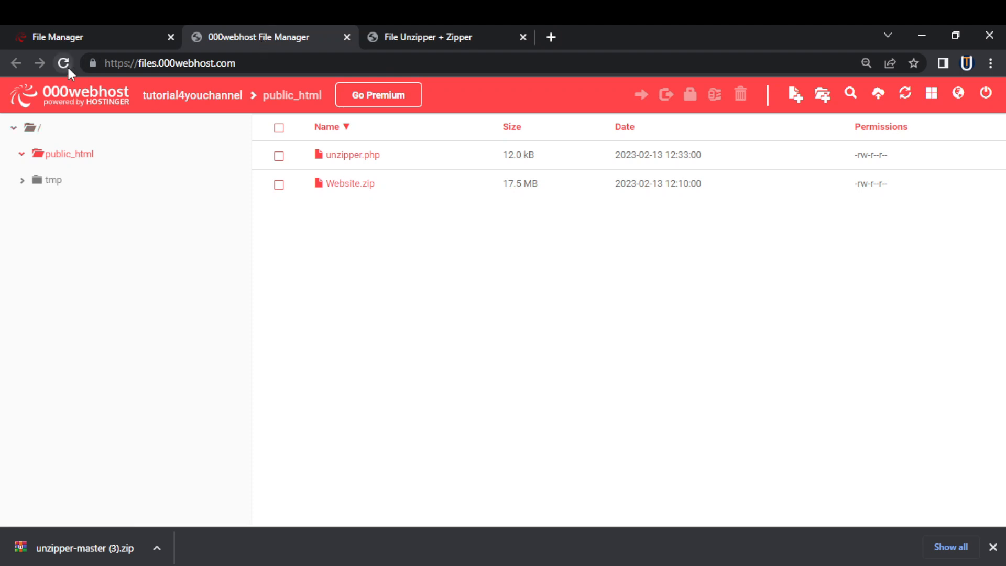
Reload public_html to reveal the extracted folders and index.html
click(63, 62)
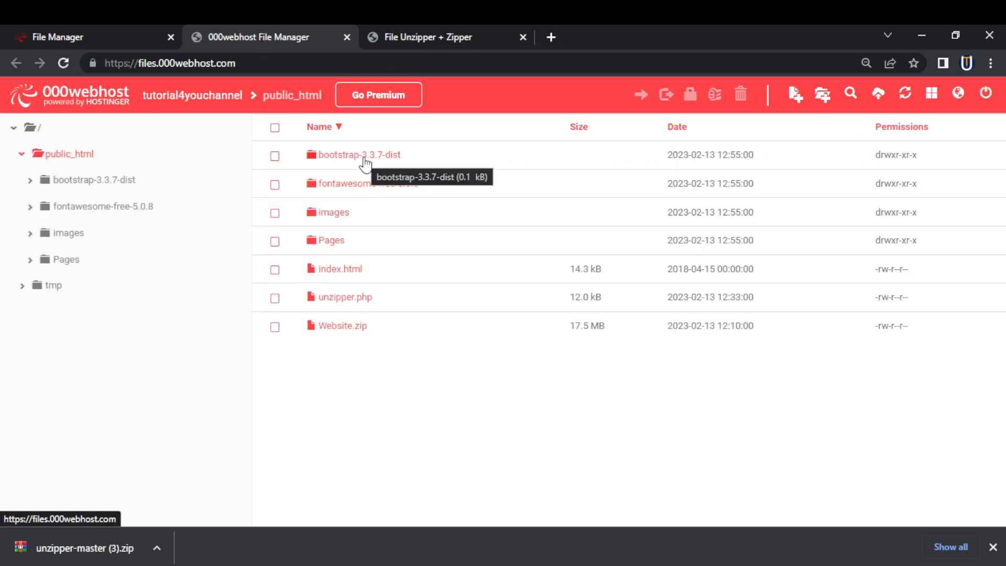
mouse_move(295, 300)
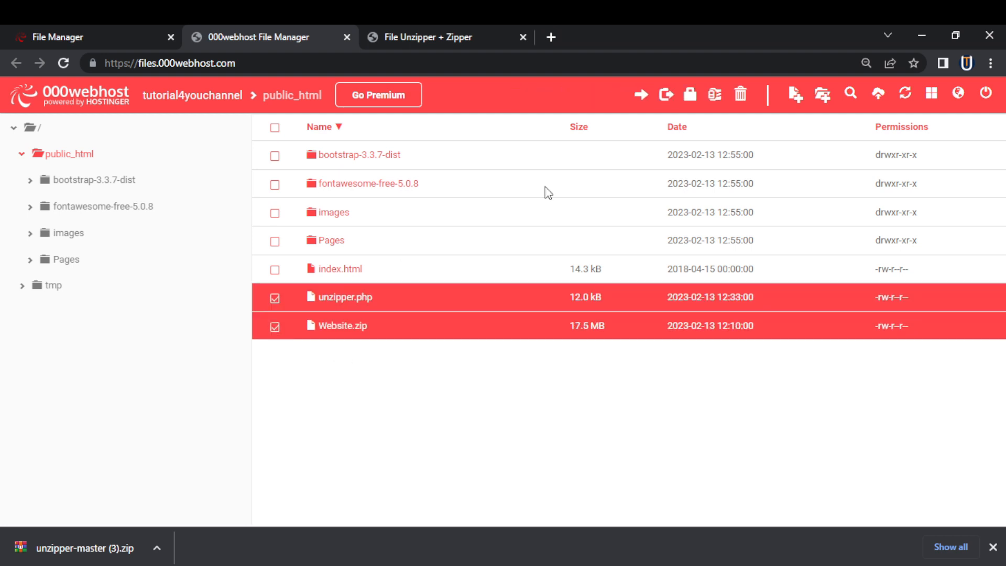
click(740, 94)
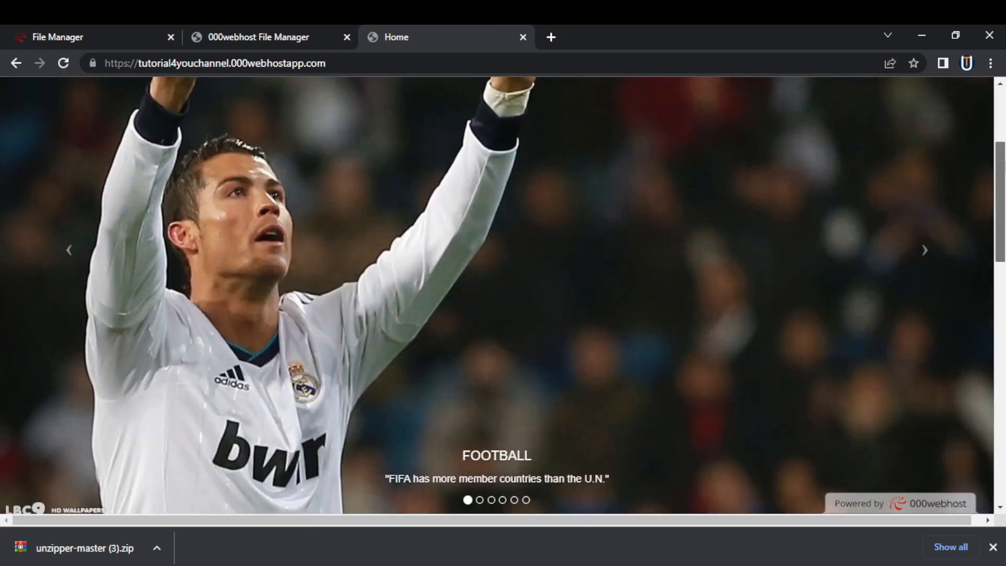
Scroll the live Sports.info home page down to About Us and back up
scroll(down, 3)
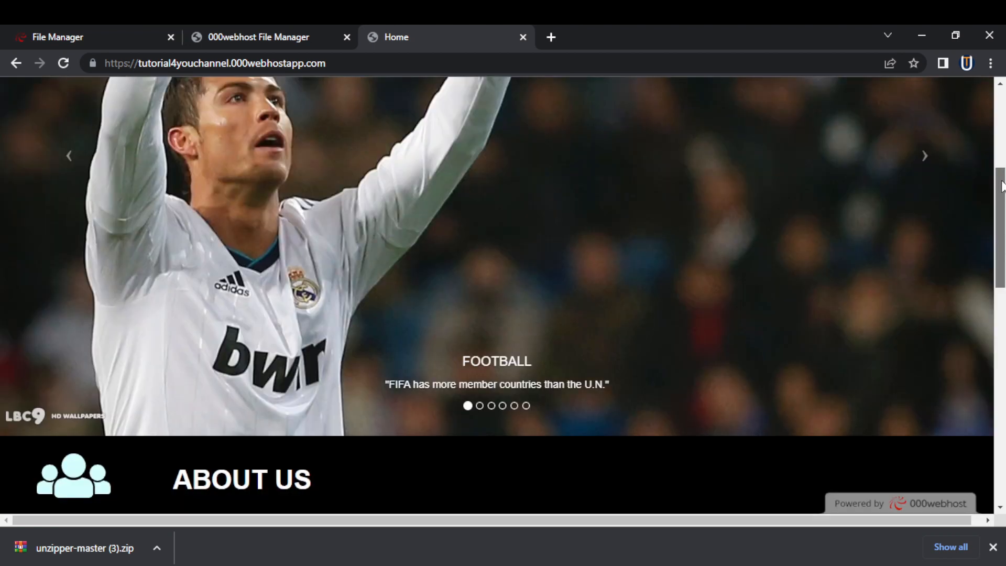
scroll(up, 3)
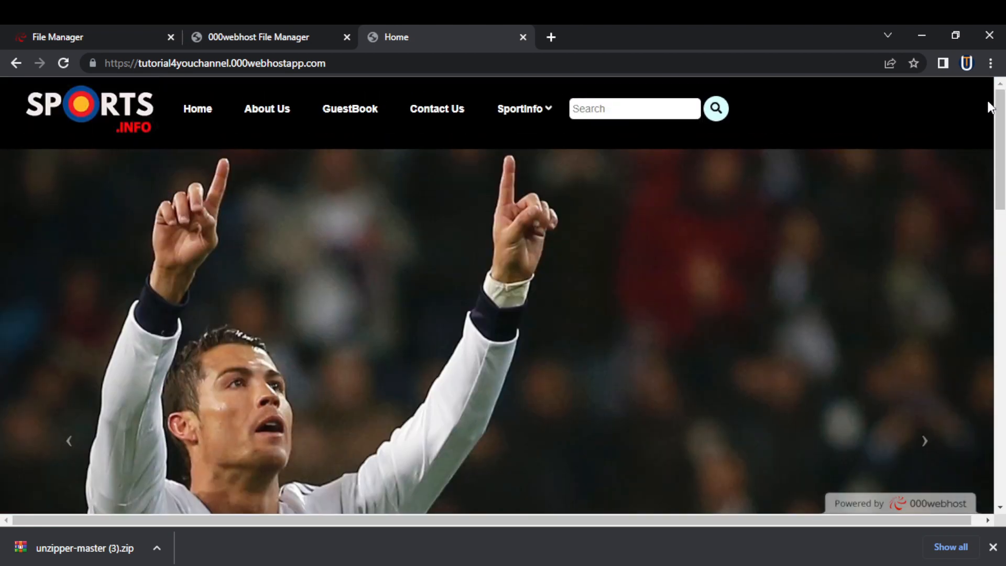
mouse_move(968, 127)
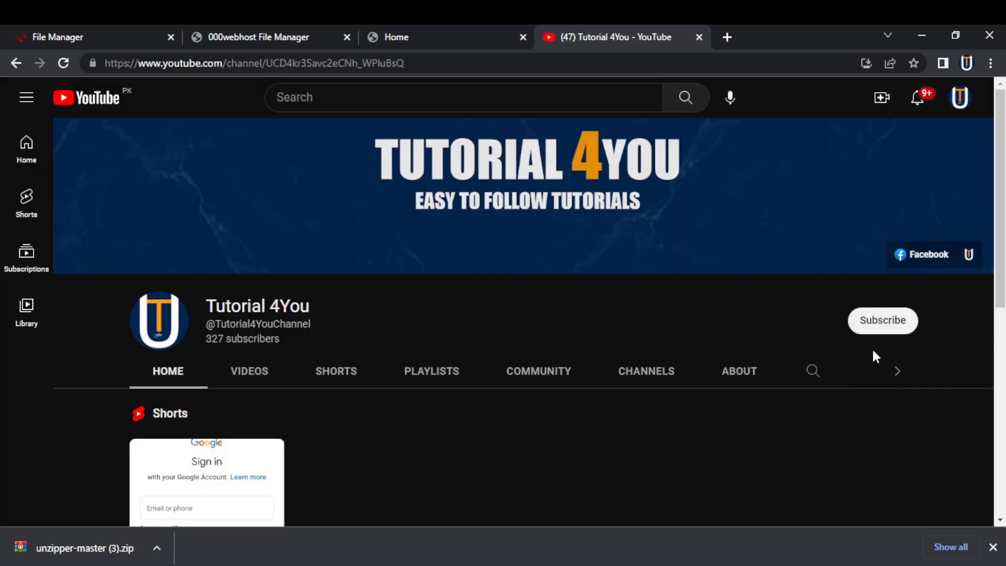
Subscribe to the Tutorial 4You channel with All notifications
click(882, 321)
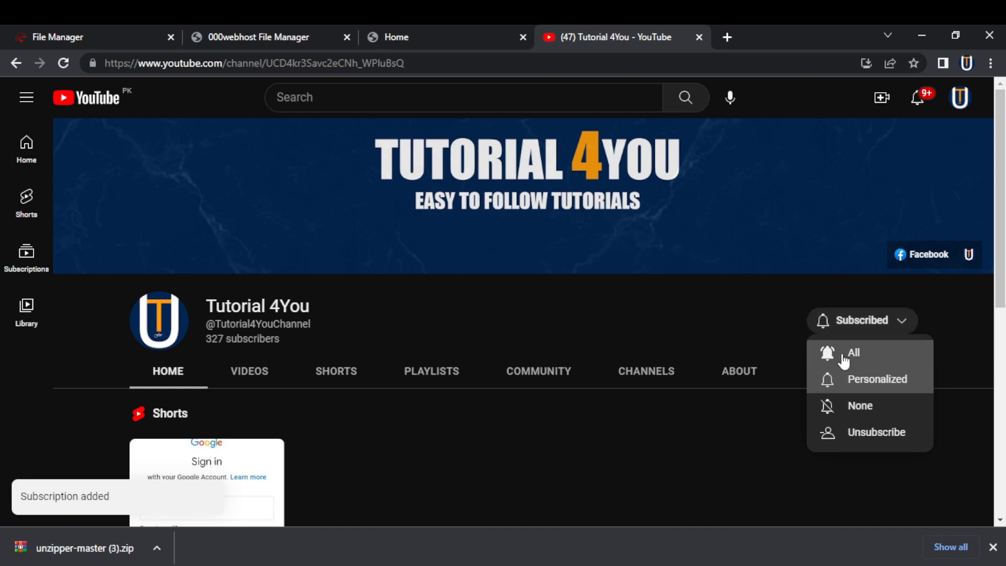
click(853, 353)
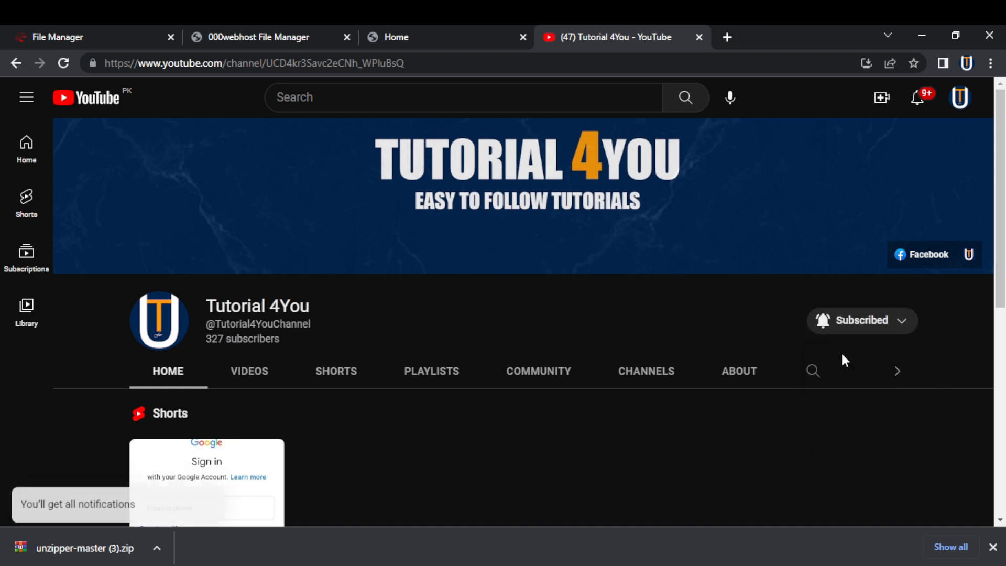